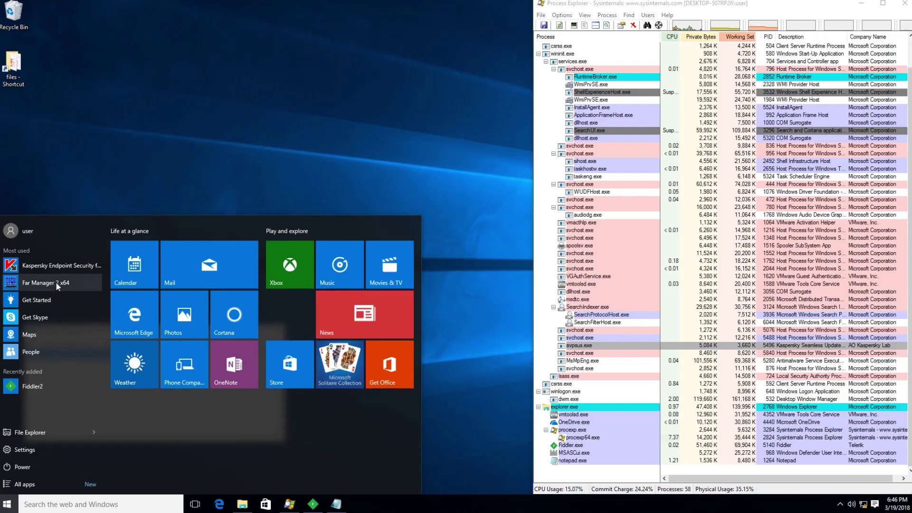
- Search the Start menu for 'inter' and launch Internet Explorer
{"action": "type", "text": "inter"}
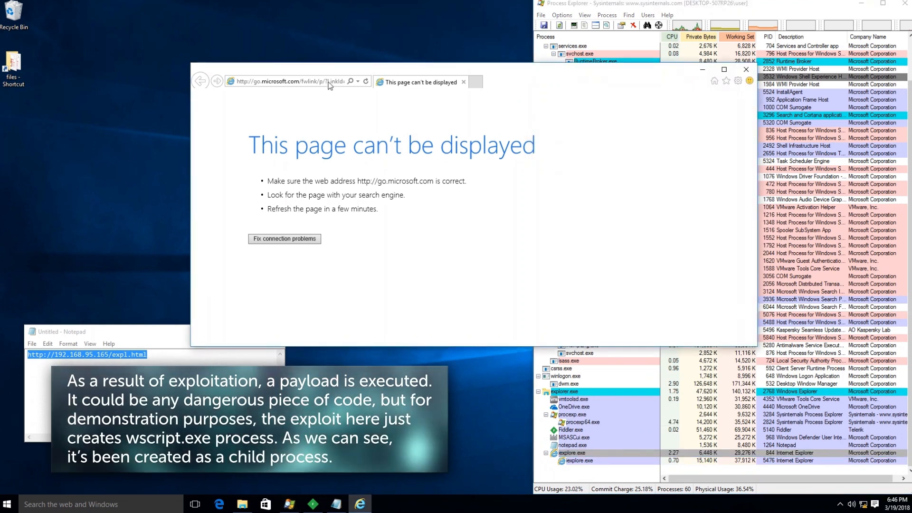
{"action": "left_click", "coordinate": [330, 81]}
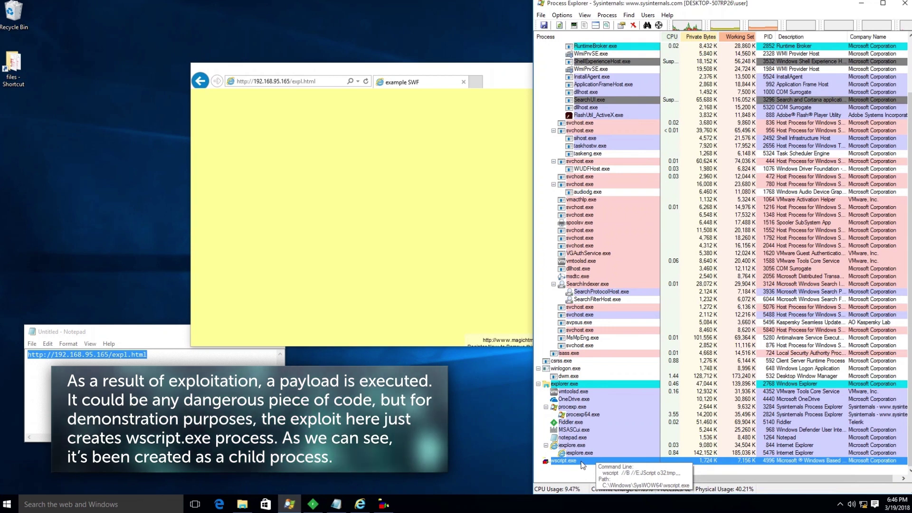
{"action": "mouse_move", "coordinate": [451, 449]}
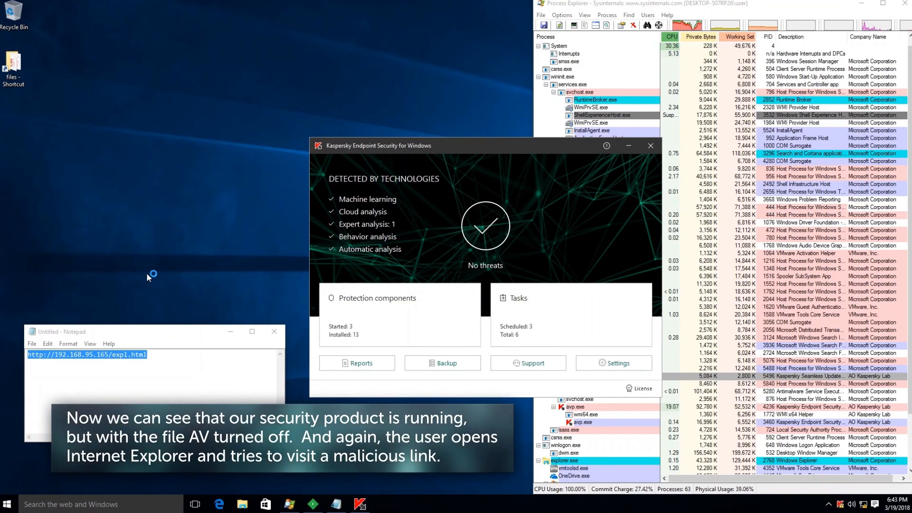
- Reopen Internet Explorer from the taskbar after confirming Kaspersky reports no threats
{"action": "left_click", "coordinate": [217, 504]}
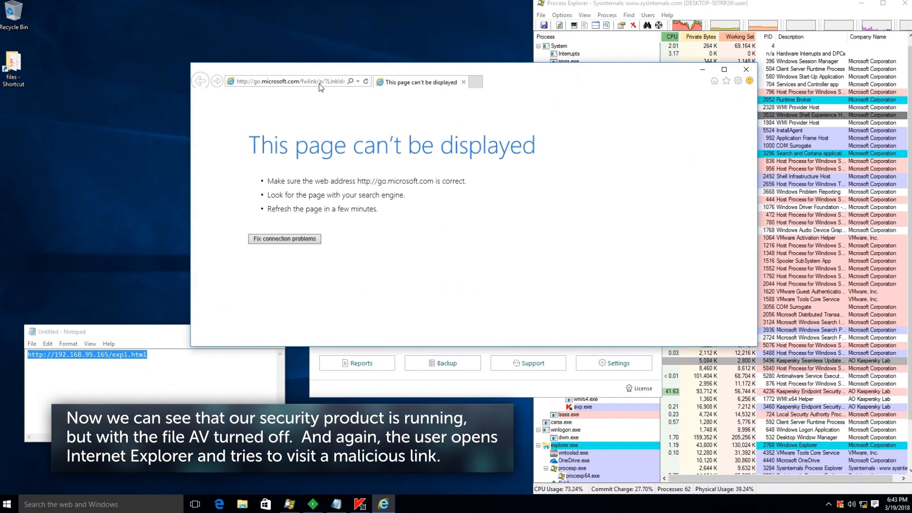
{"action": "type", "text": "http://192.168.95.165/expl.html"}
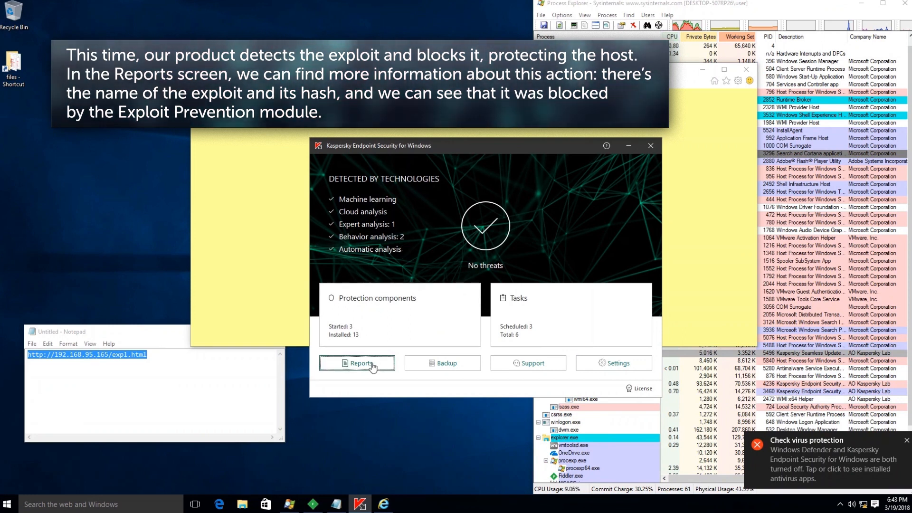
- Open the latest Blocked Exploit Prevention event showing PDM:Exploit.Win32.Generic and its hash
{"action": "left_click", "coordinate": [357, 362]}
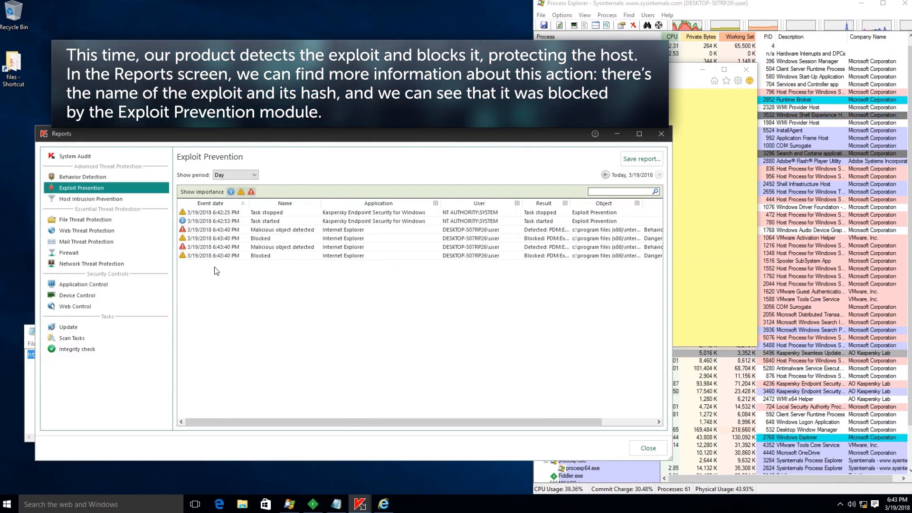
{"action": "left_click", "coordinate": [348, 255]}
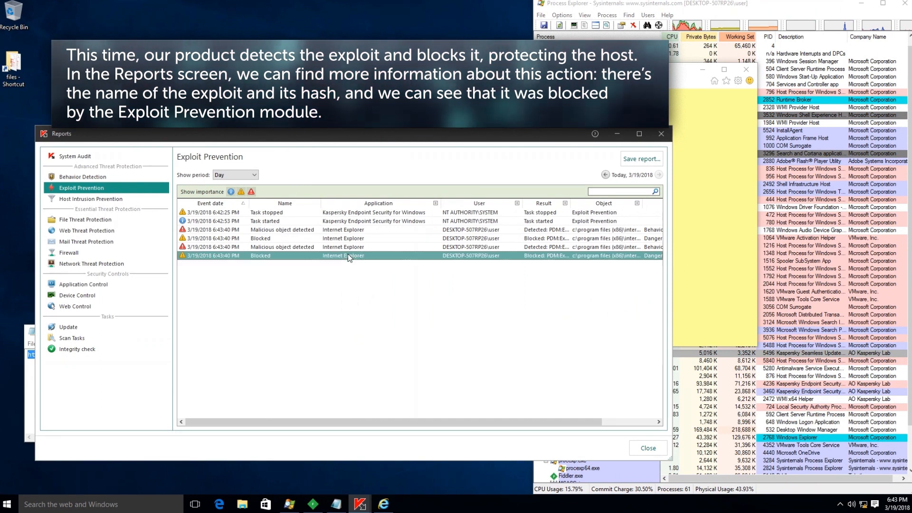
{"action": "left_click", "coordinate": [343, 255]}
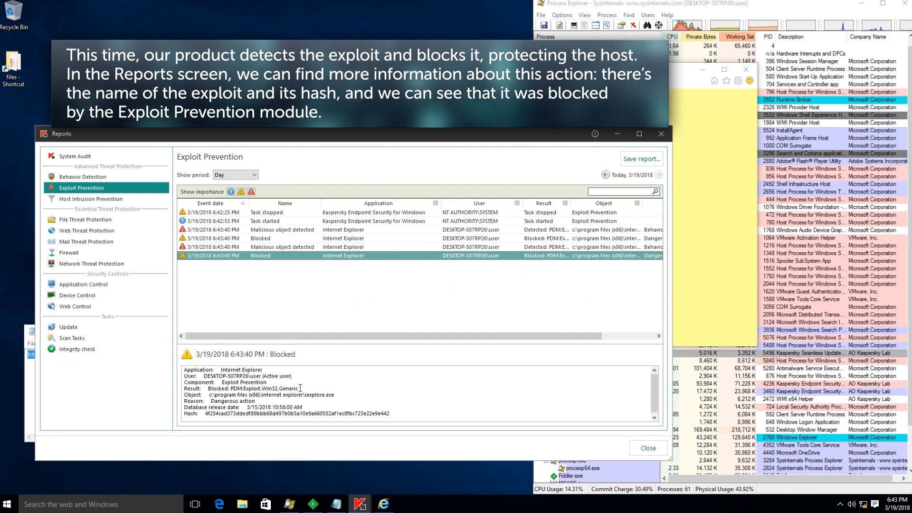